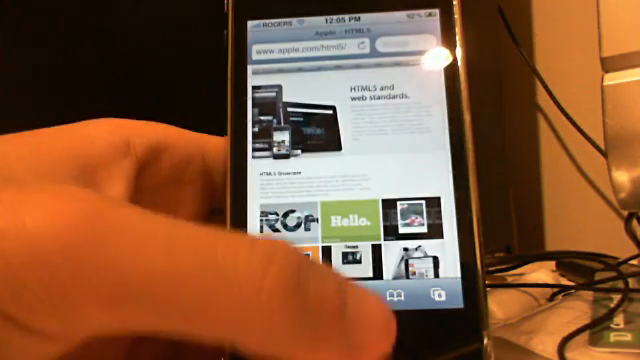
# Scroll through Apple's HTML5 page and the Showcase Transitions demo
pyautogui.scroll(-3)
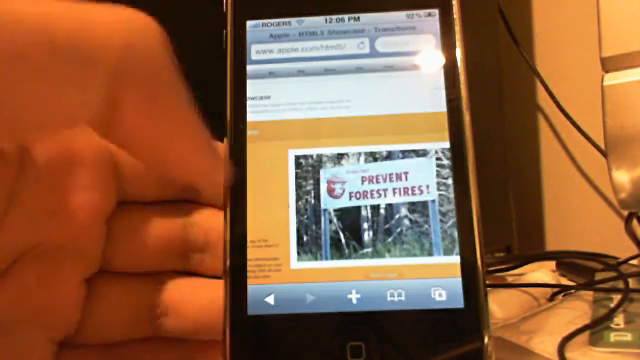
pyautogui.scroll(-3)
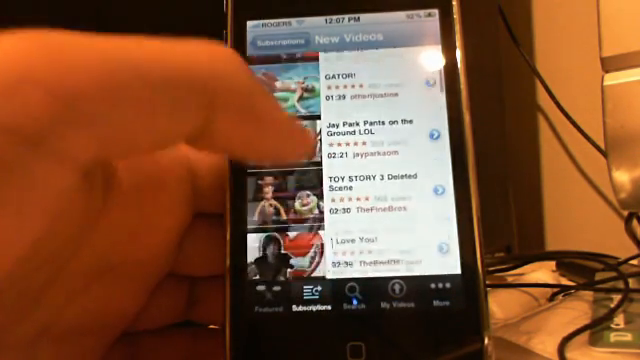
# Scroll down the YouTube New Videos feed three times before heading back to Subscriptions
pyautogui.scroll(-3)
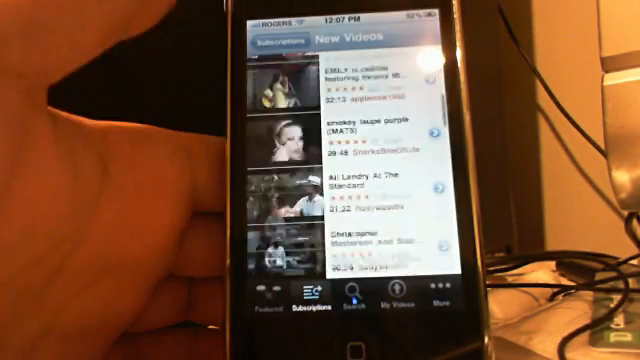
pyautogui.scroll(-3)
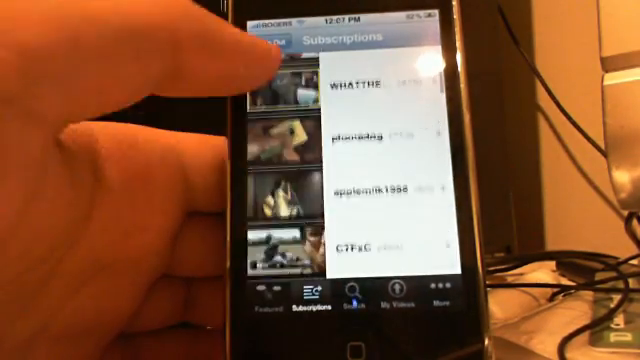
pyautogui.scroll(-3)
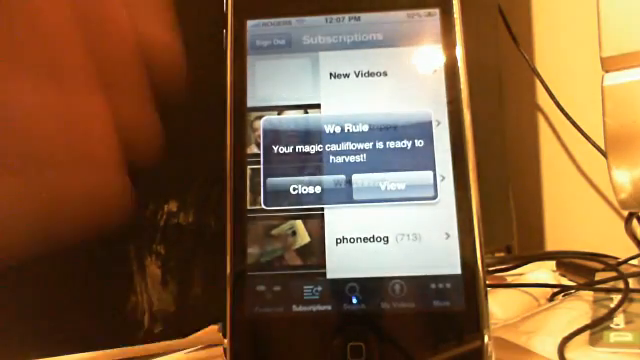
pyautogui.click(295, 188)
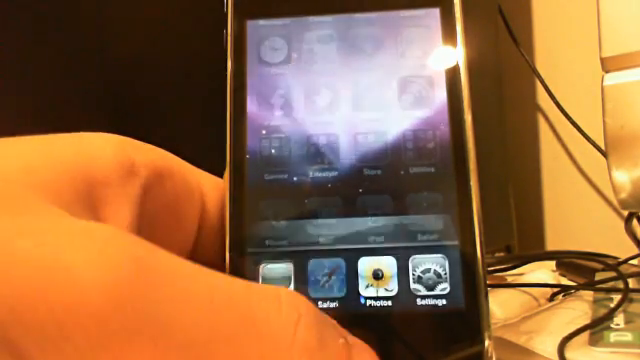
# Tap an app in the multitasking tray of recently used apps
pyautogui.click(323, 290)
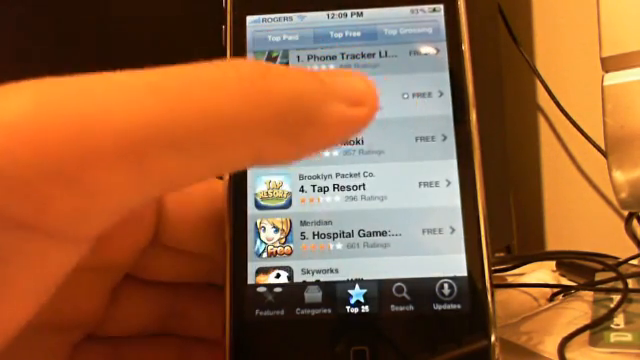
# Scroll the Top Free chart and the vuvuzela app's Info page
pyautogui.scroll(-3)
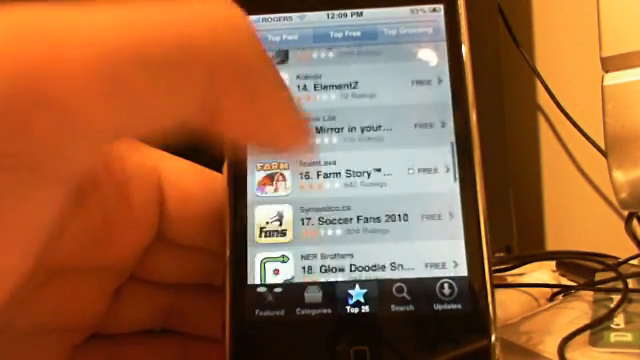
pyautogui.scroll(-3)
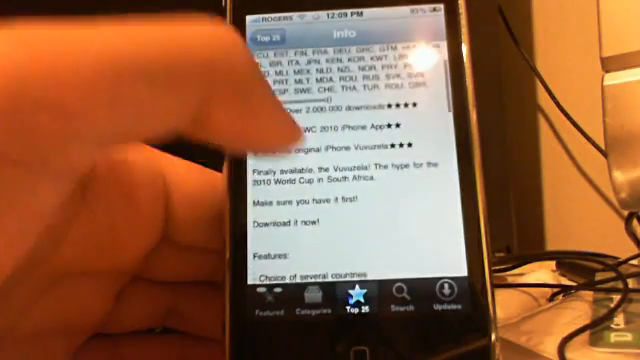
pyautogui.scroll(-3)
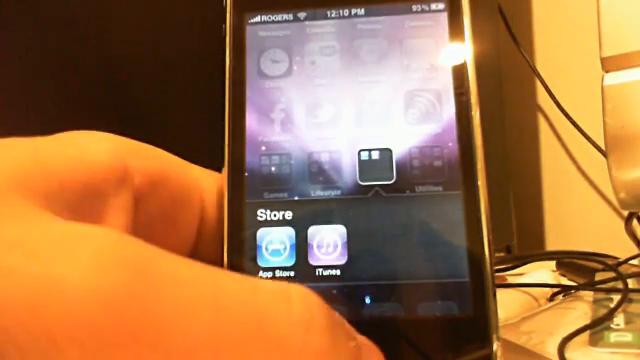
# Tap outside the open Store folder to reveal the full home screen grid
pyautogui.click(375, 160)
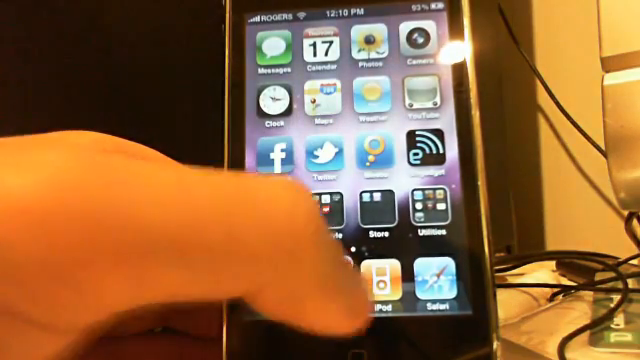